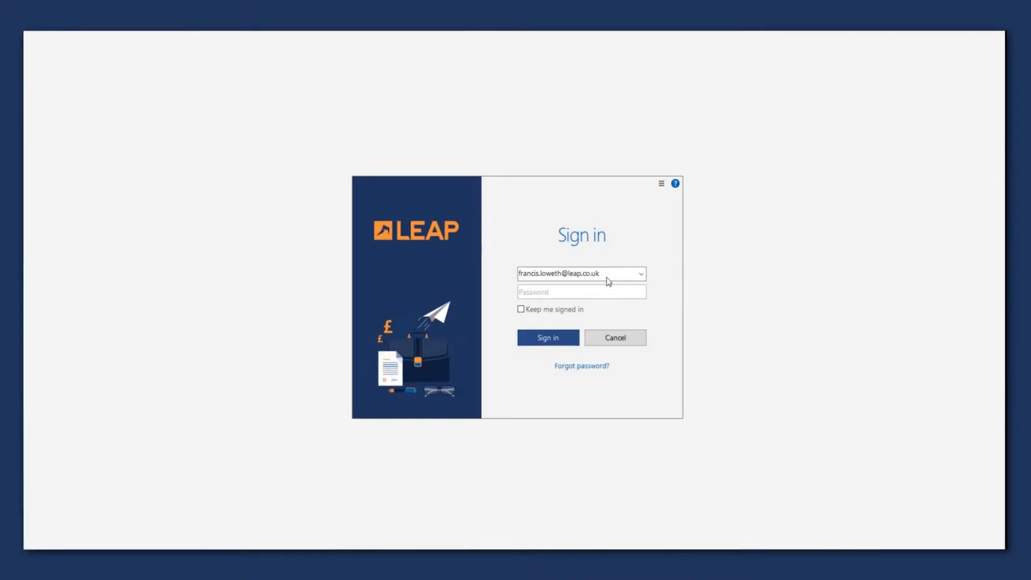
# Step: Request a LEAP password reset link by email and dismiss the link-sent alert
pyautogui.click(581, 273)
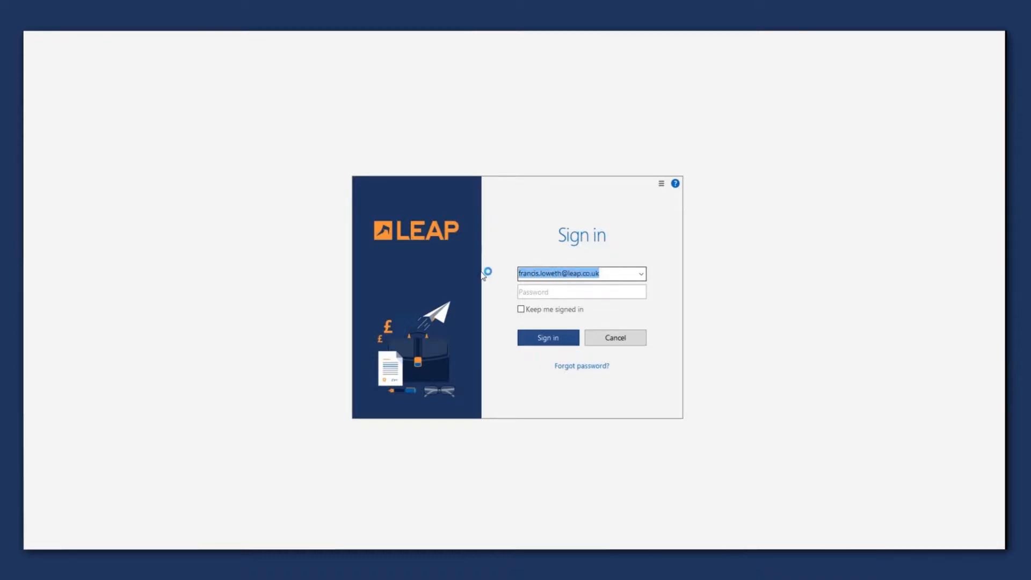
pyautogui.moveTo(587, 253)
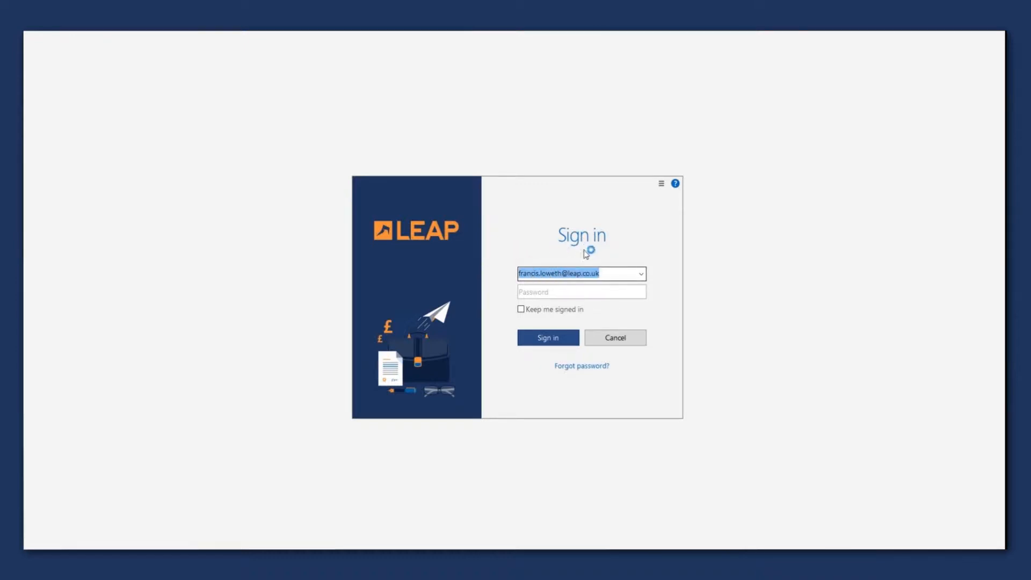
pyautogui.moveTo(586, 370)
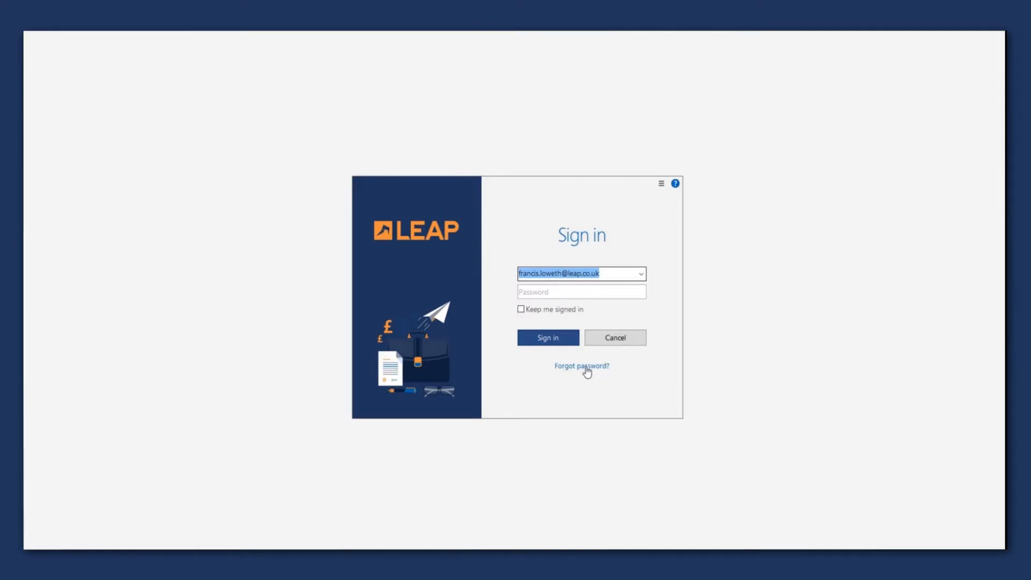
pyautogui.click(581, 365)
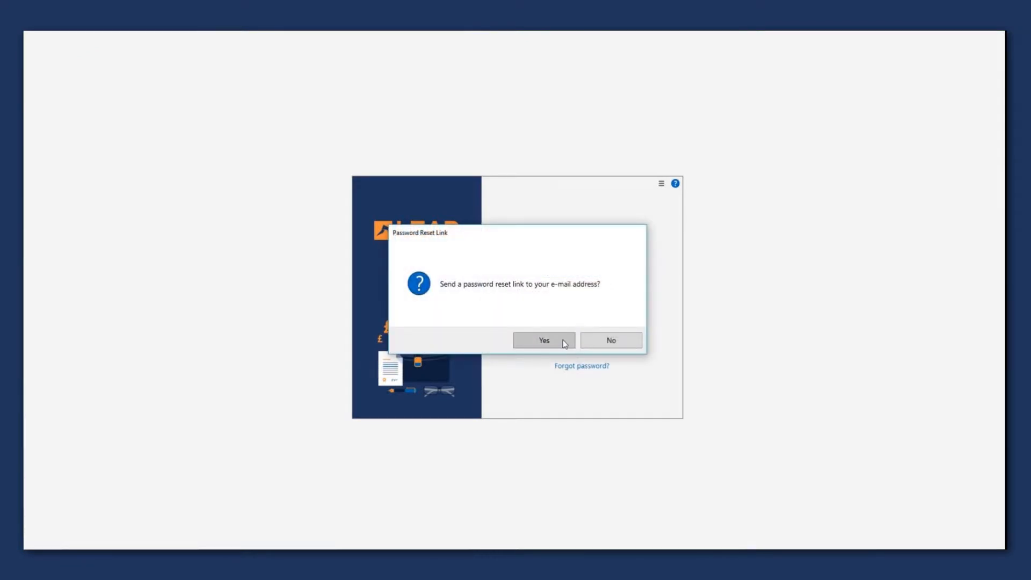
pyautogui.click(543, 340)
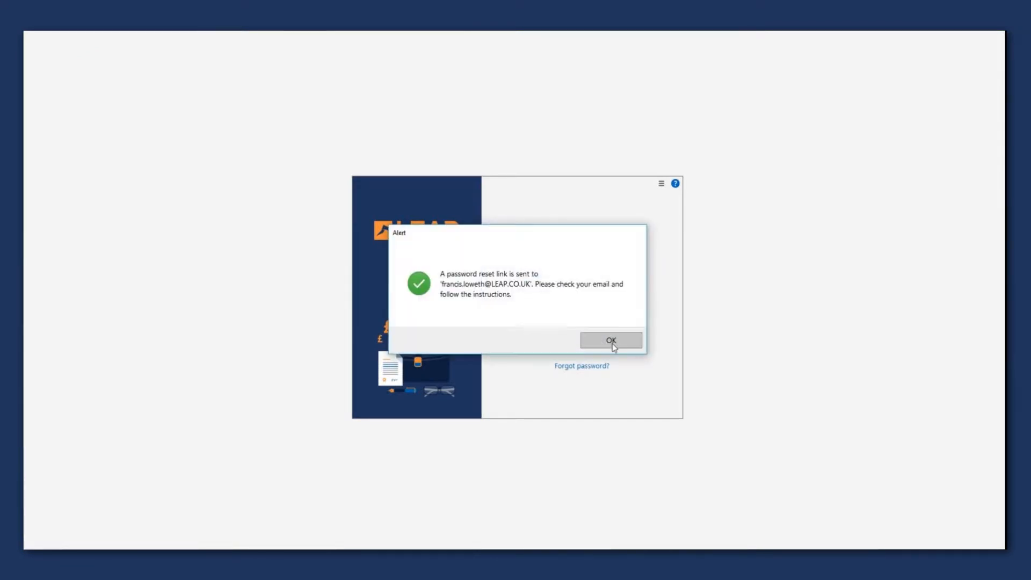
pyautogui.click(610, 339)
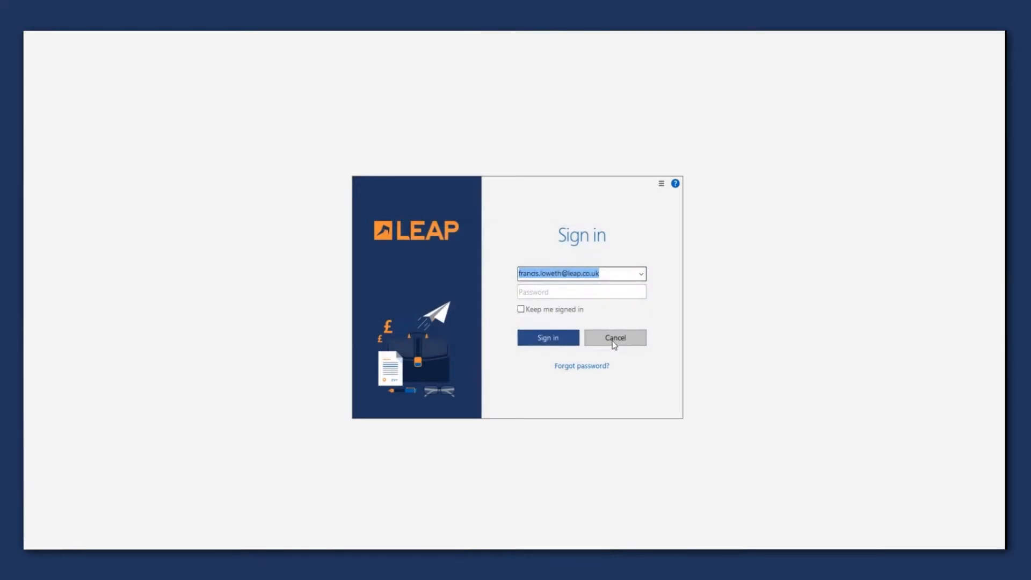
pyautogui.moveTo(635, 339)
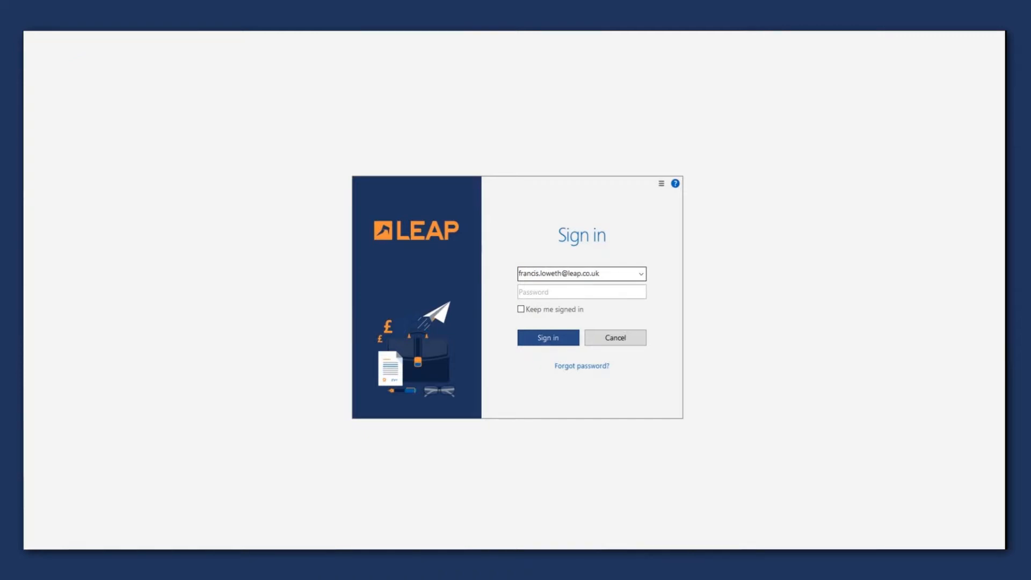
# Step: Enter the new password twice on the reset web page and save it
pyautogui.click(581, 366)
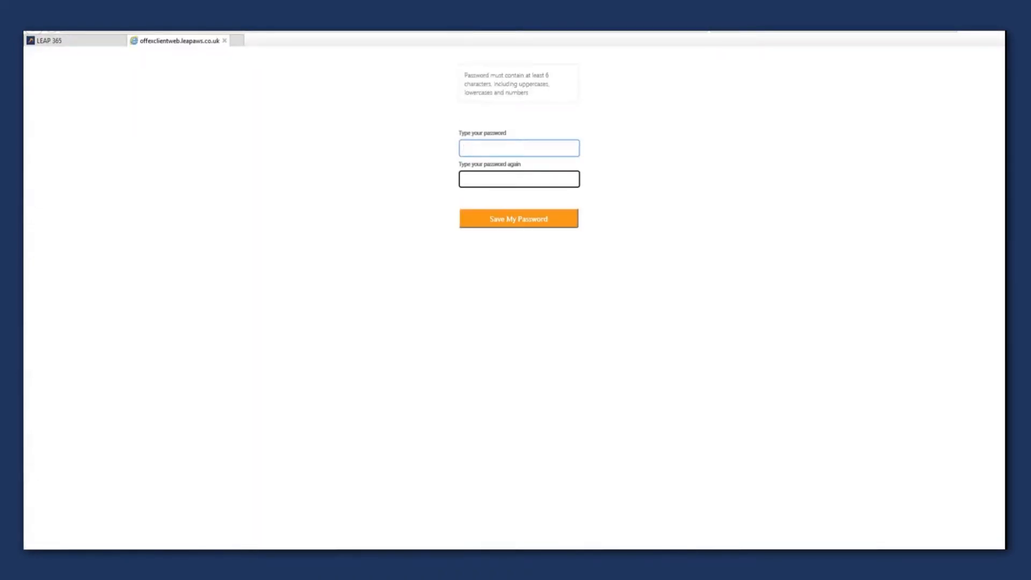
pyautogui.click(518, 148)
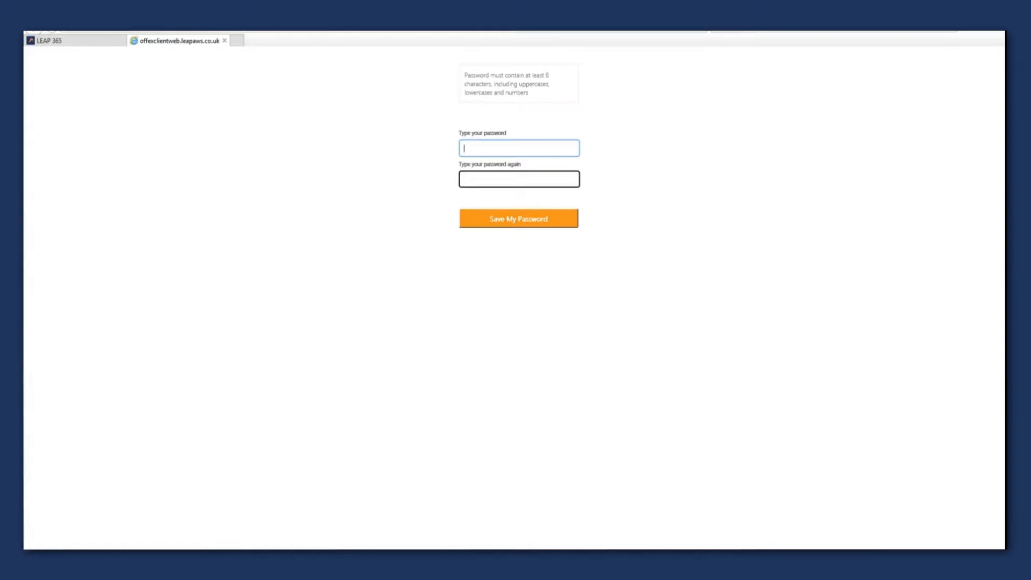
pyautogui.moveTo(537, 149)
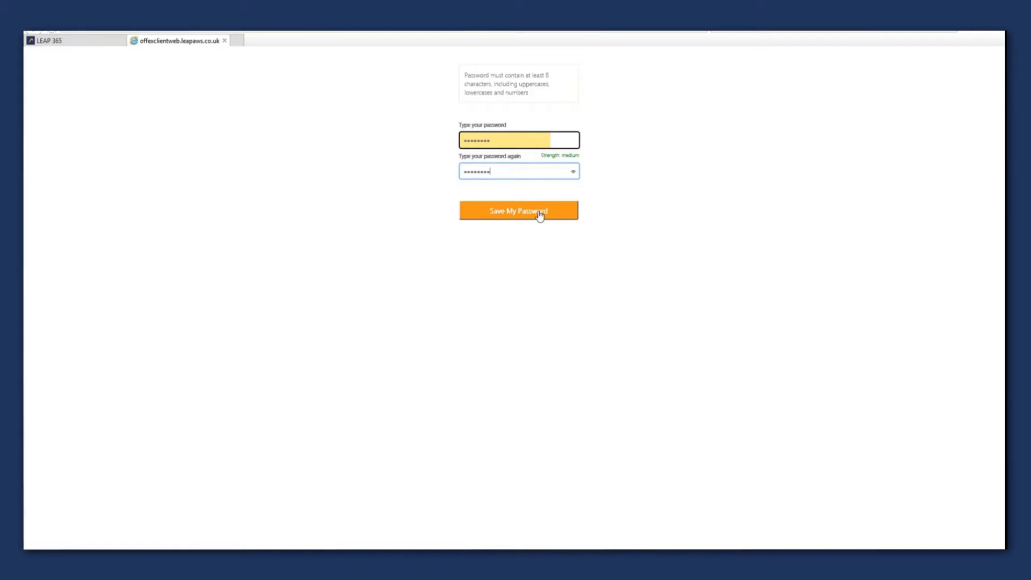
pyautogui.click(518, 211)
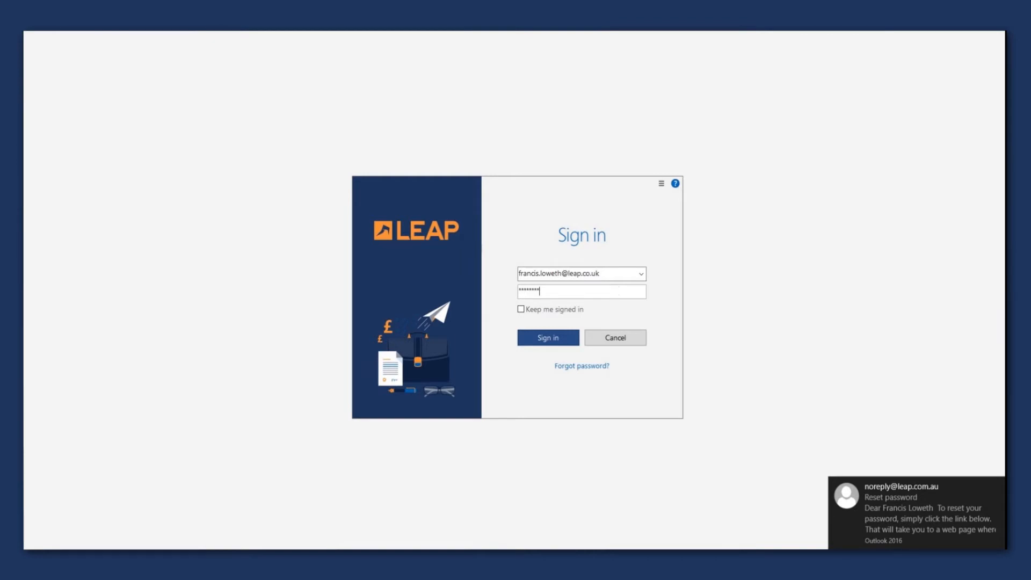
# Step: Sign in to LEAP using the newly saved password
pyautogui.click(547, 337)
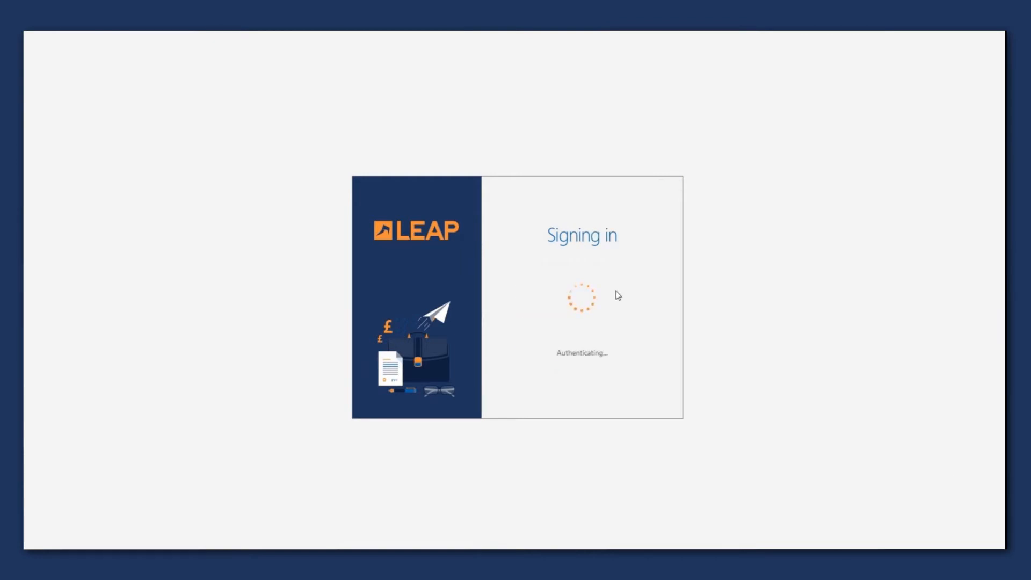